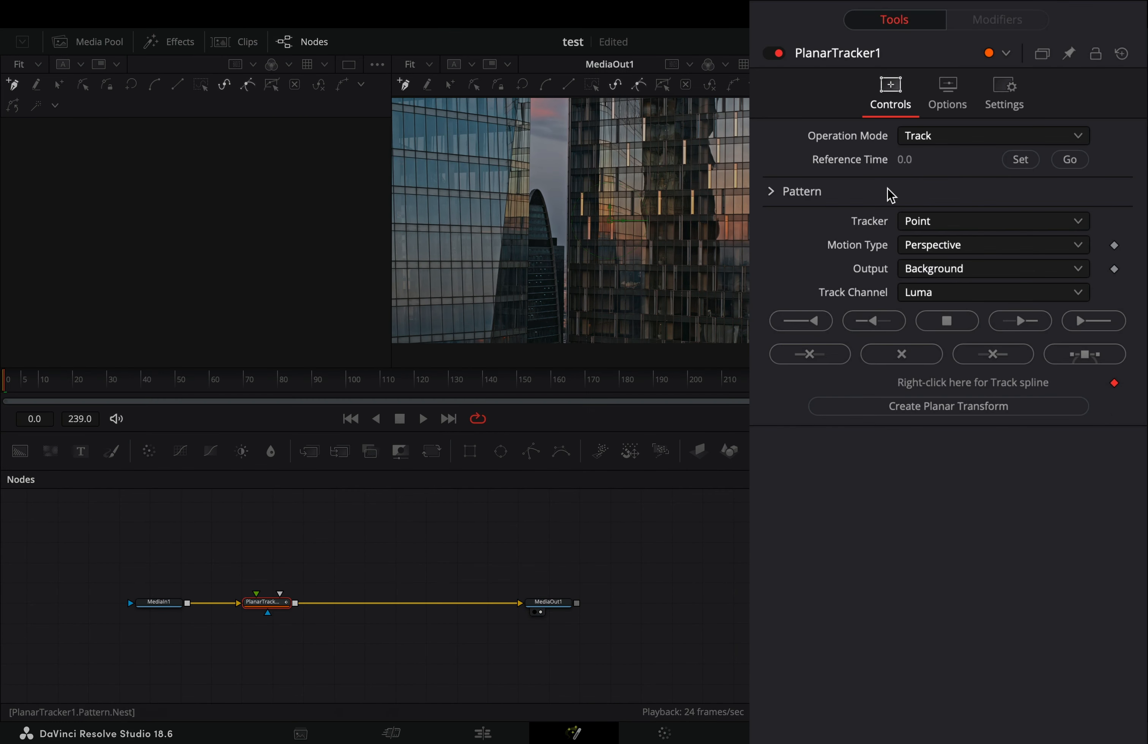
mouse_move(902, 169)
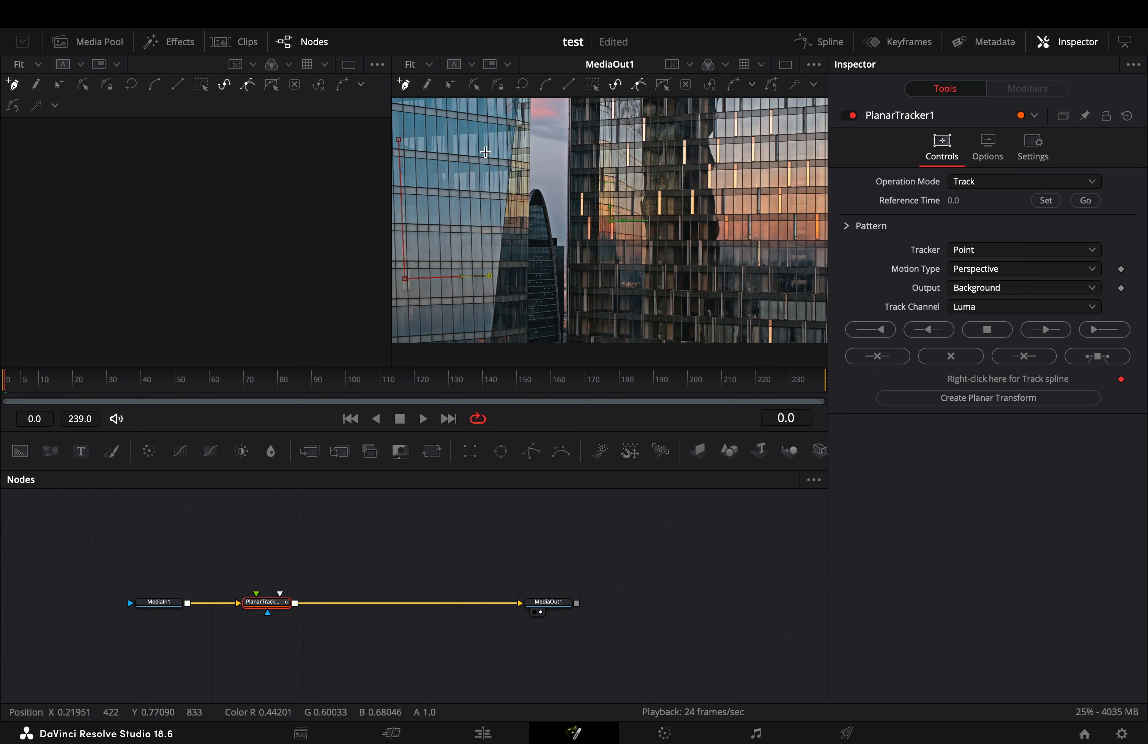
- Set PlanarTracker to Hybrid Point/Area with Affine (TRS + shear) motion and track forward to the end
click(993, 249)
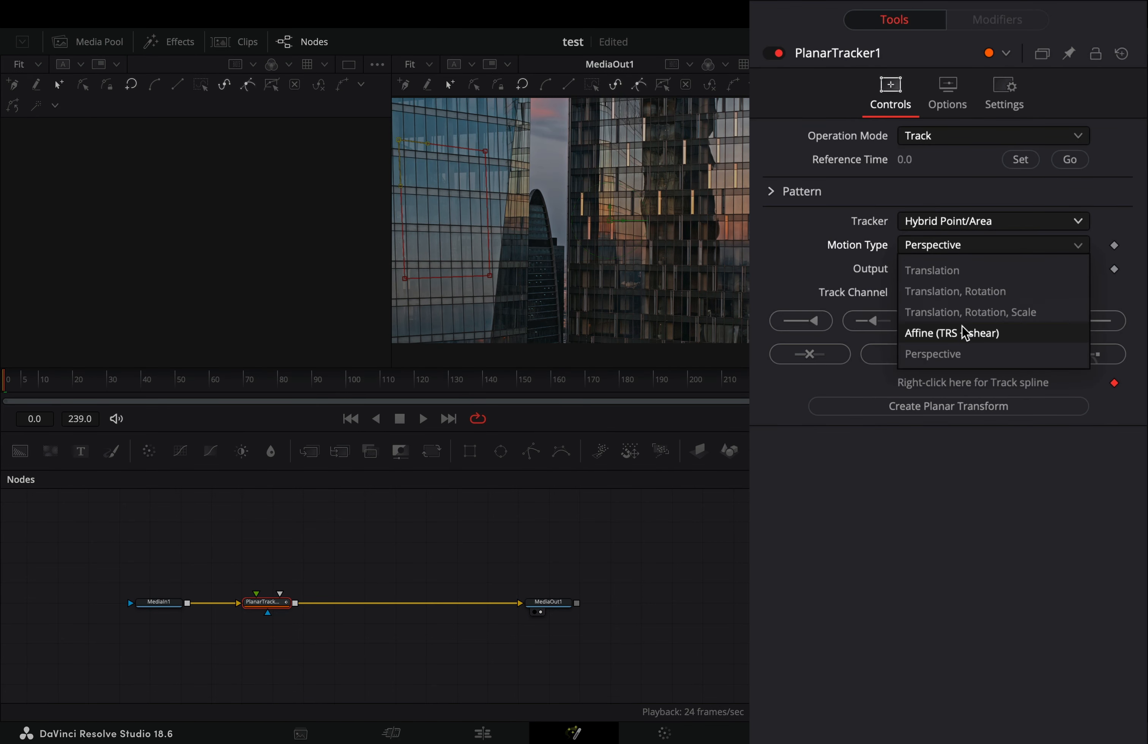
click(952, 333)
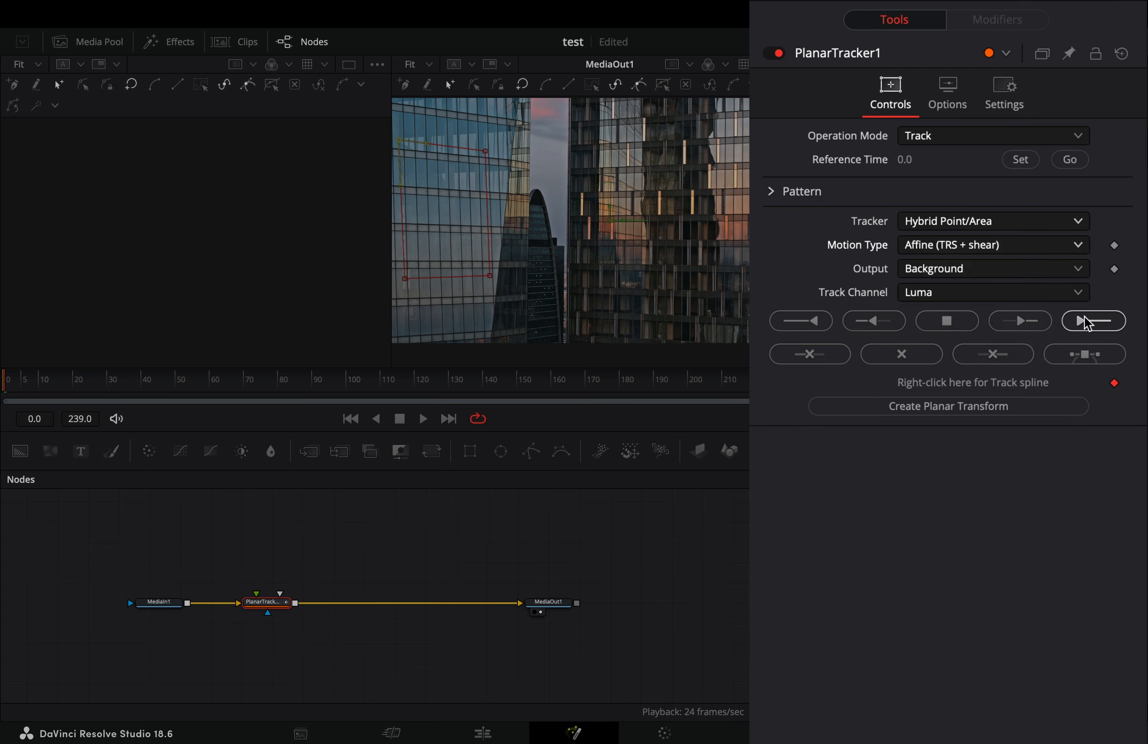
click(1093, 320)
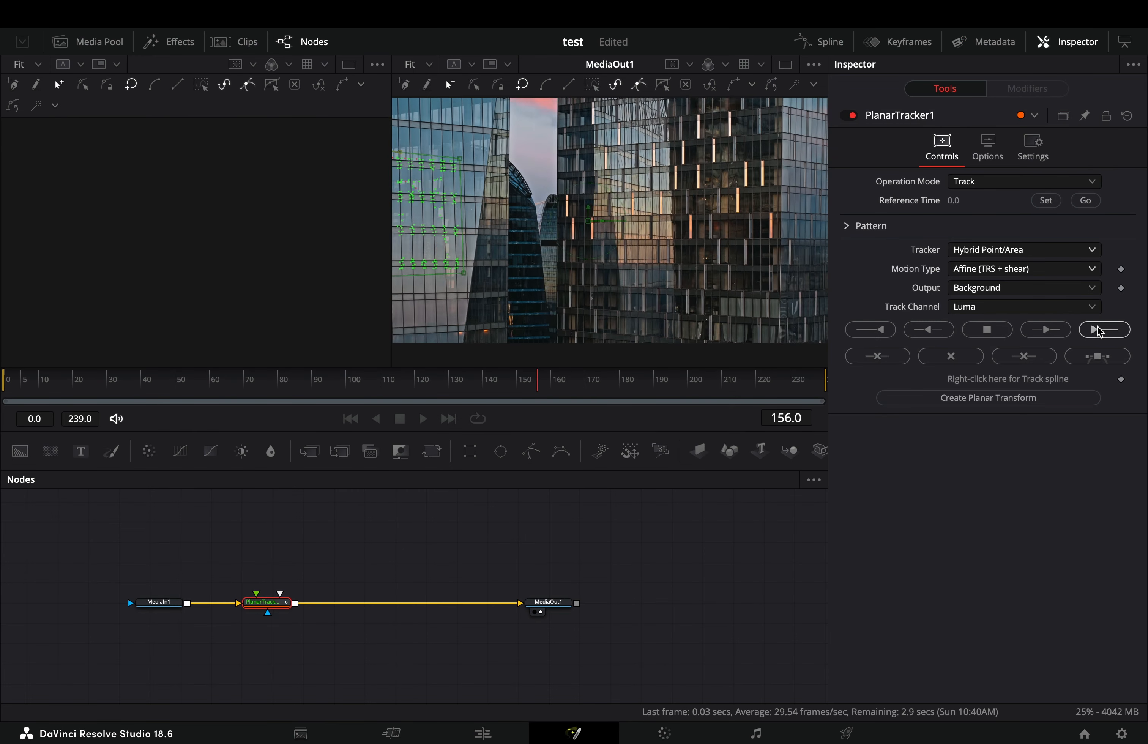
- Switch PlanarTracker1 to Corner Pin mode and blend the TEXT with Overlay at gain 0.794
click(1103, 328)
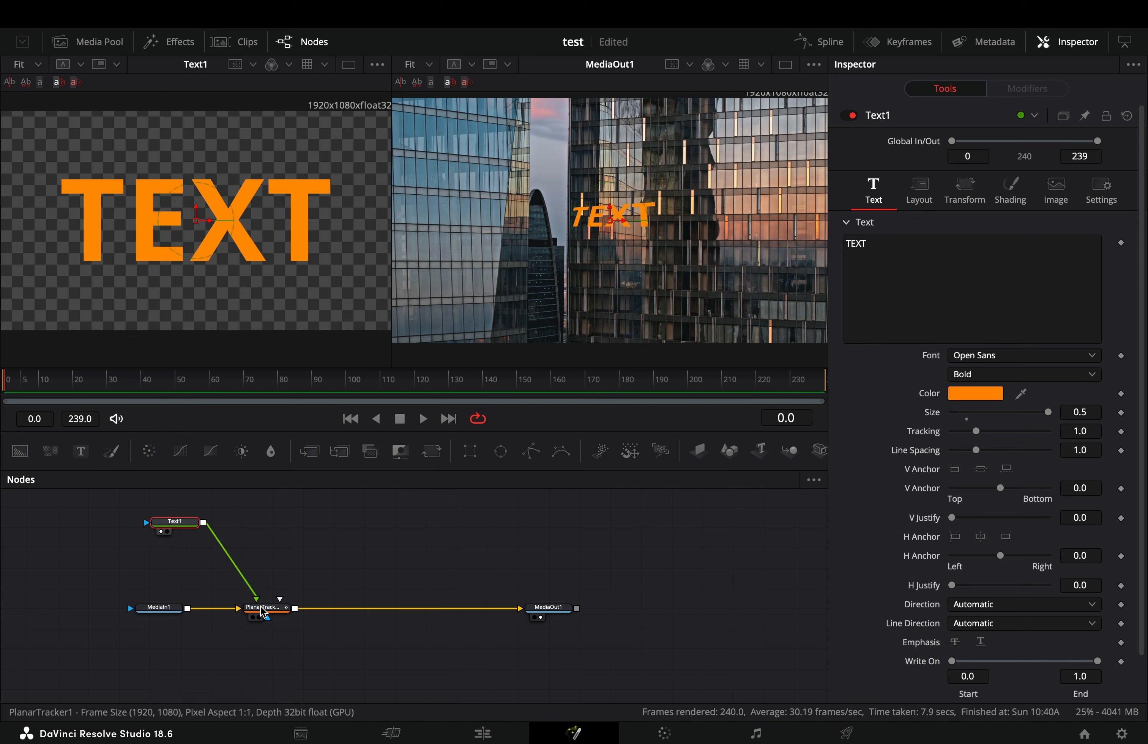
click(266, 607)
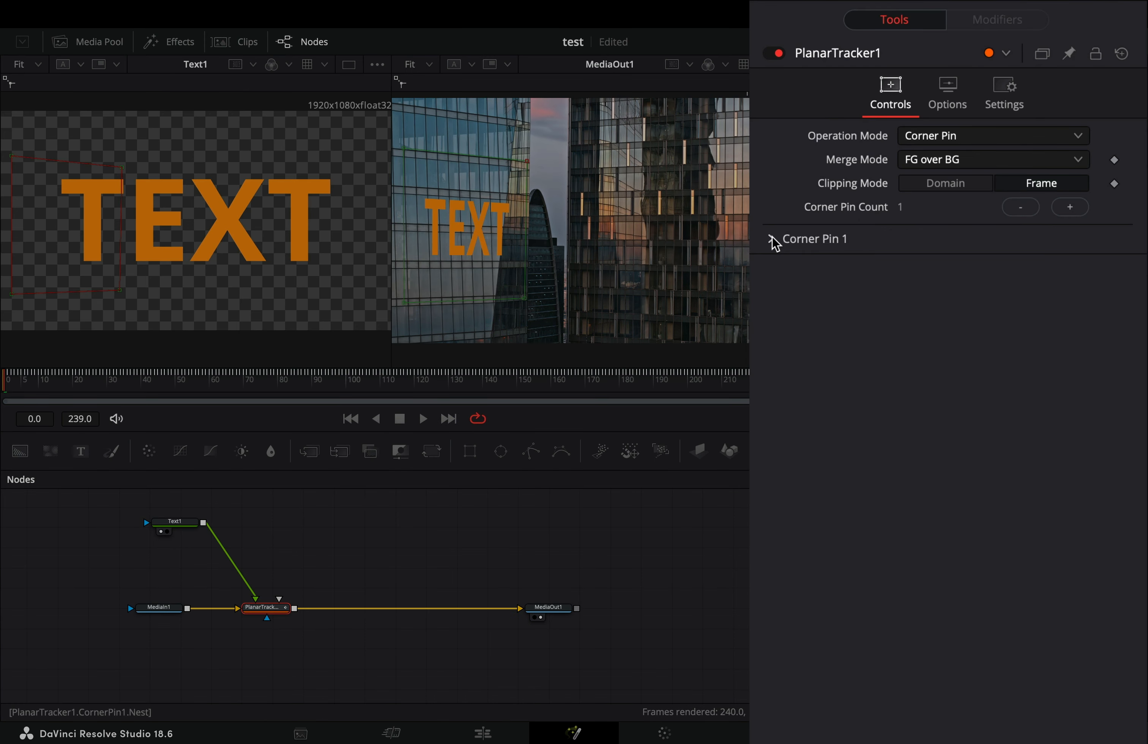
click(771, 238)
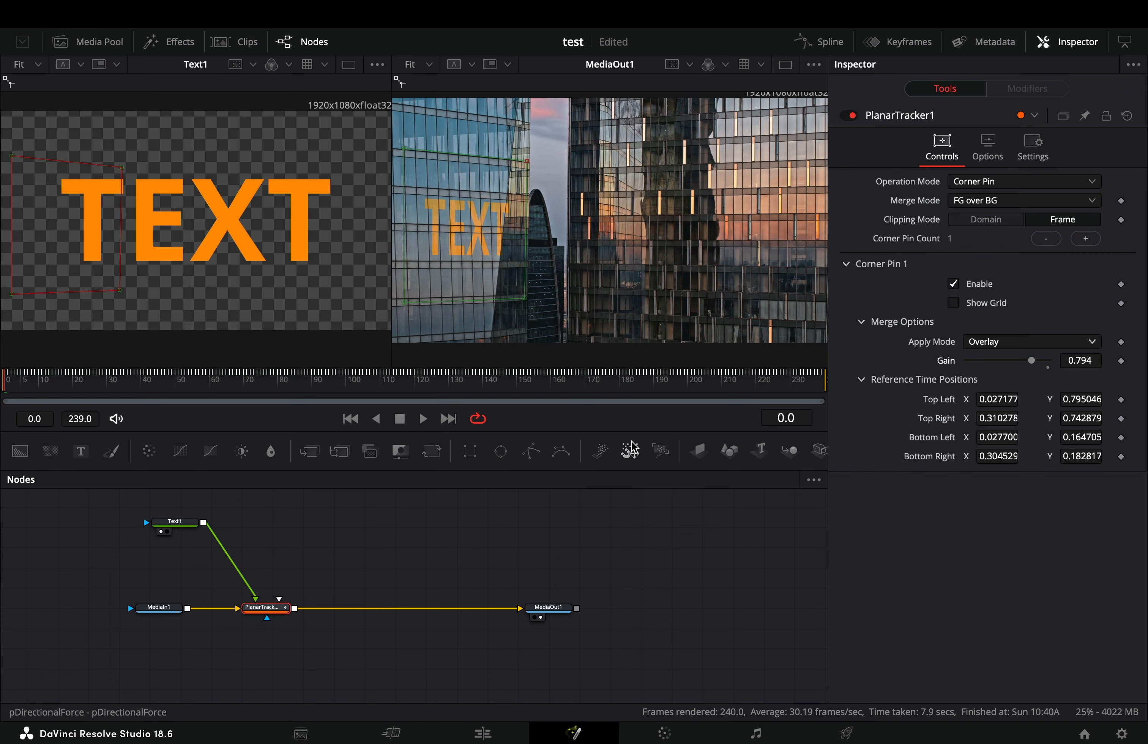
- Insert a Glow node after Text1, ahead of the planar tracker
click(174, 522)
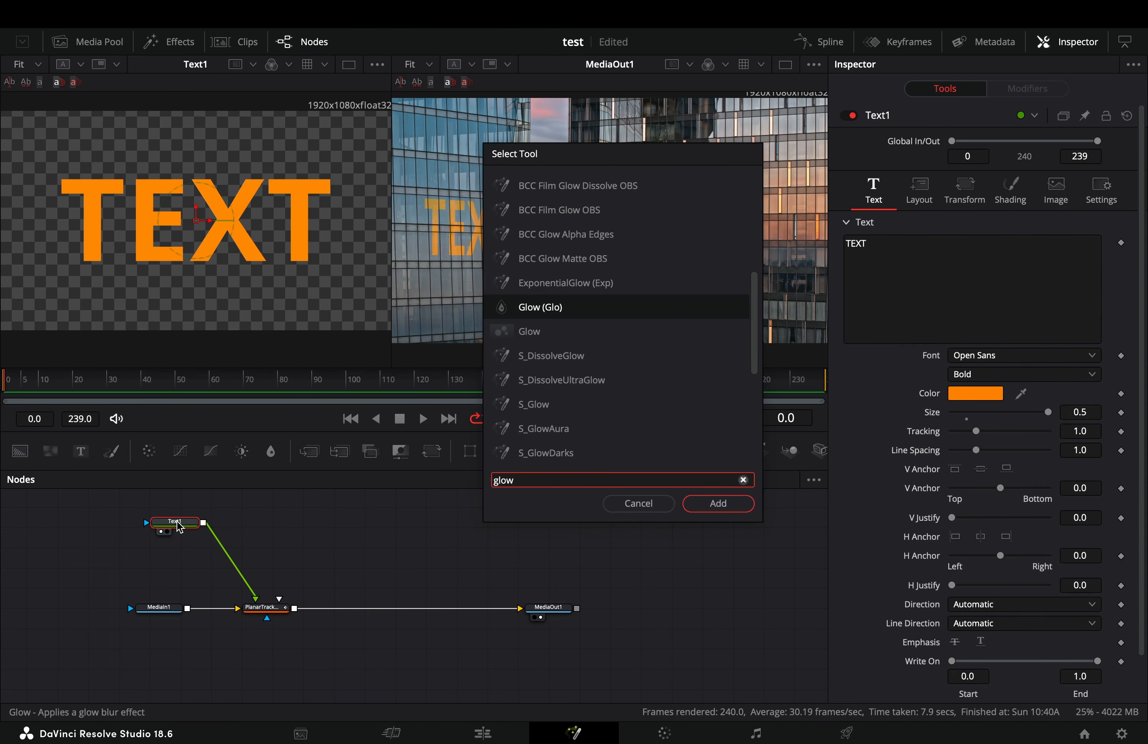
click(717, 503)
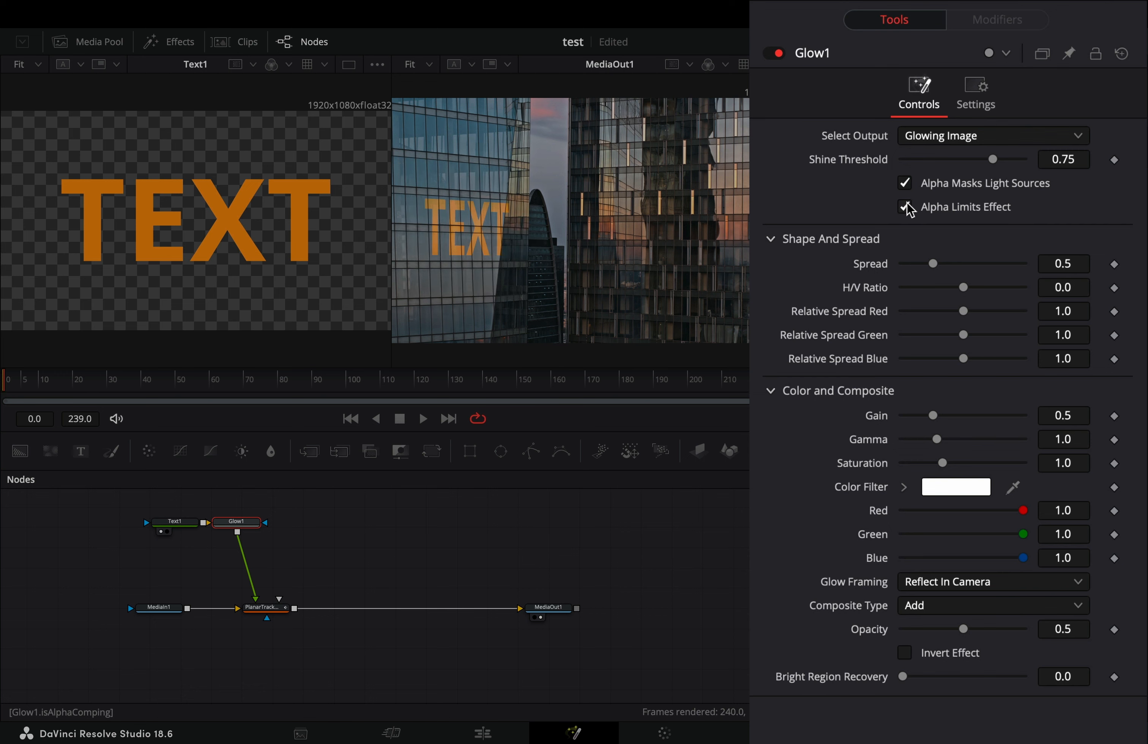